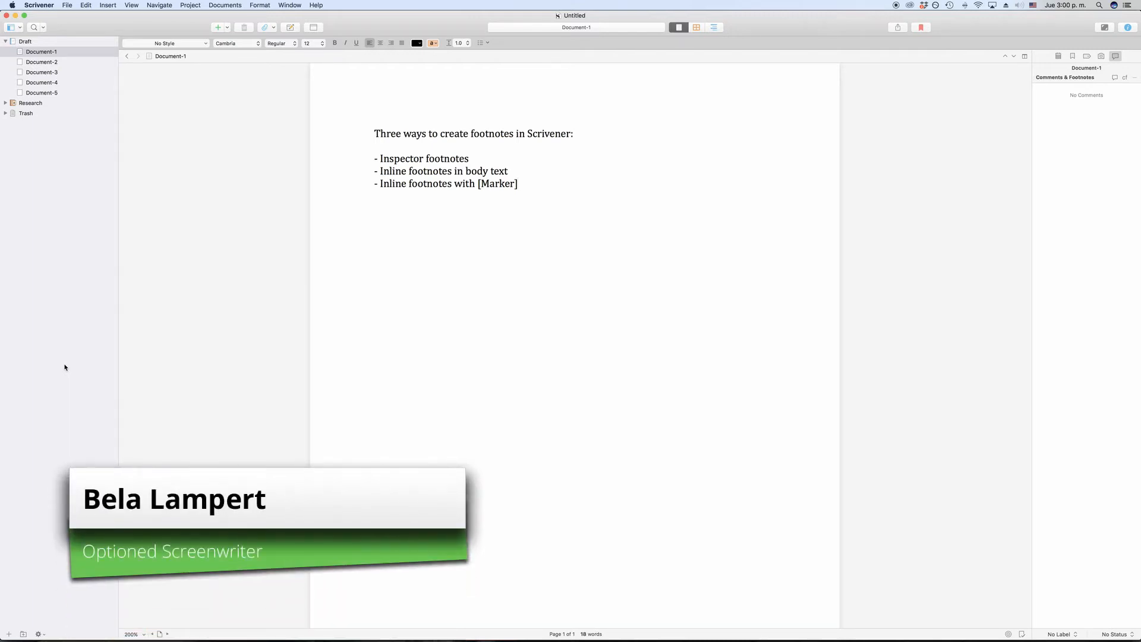
Step: Hide the Inspector so the page alone fills the editor
left_click(518, 183)
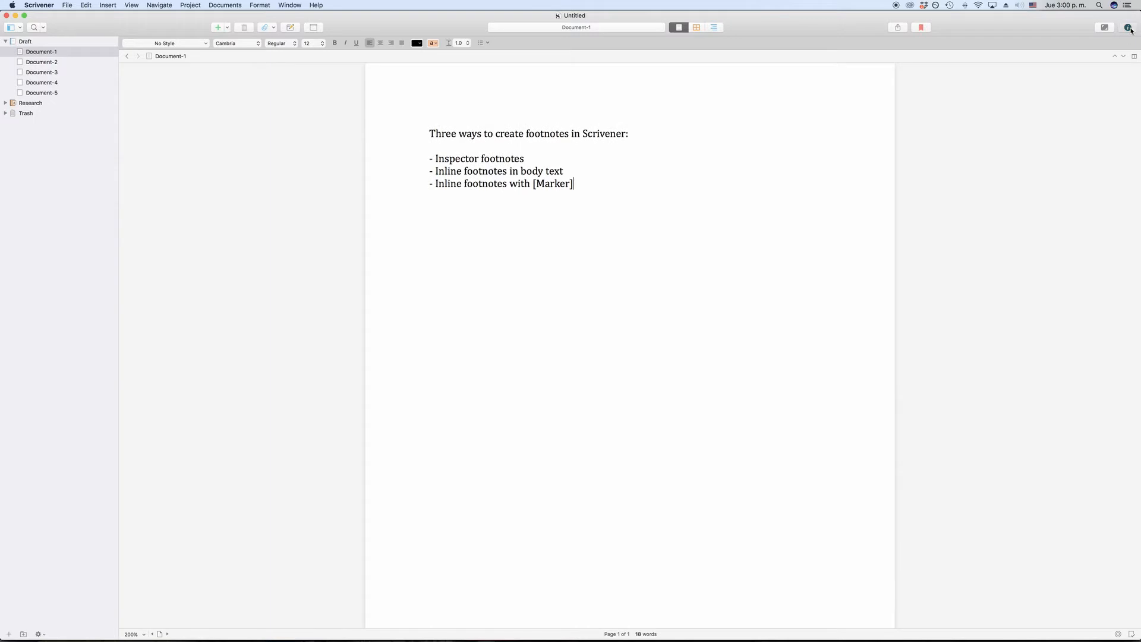
Step: Show the Inspector again on its Comments & Footnotes pane
left_click(1128, 28)
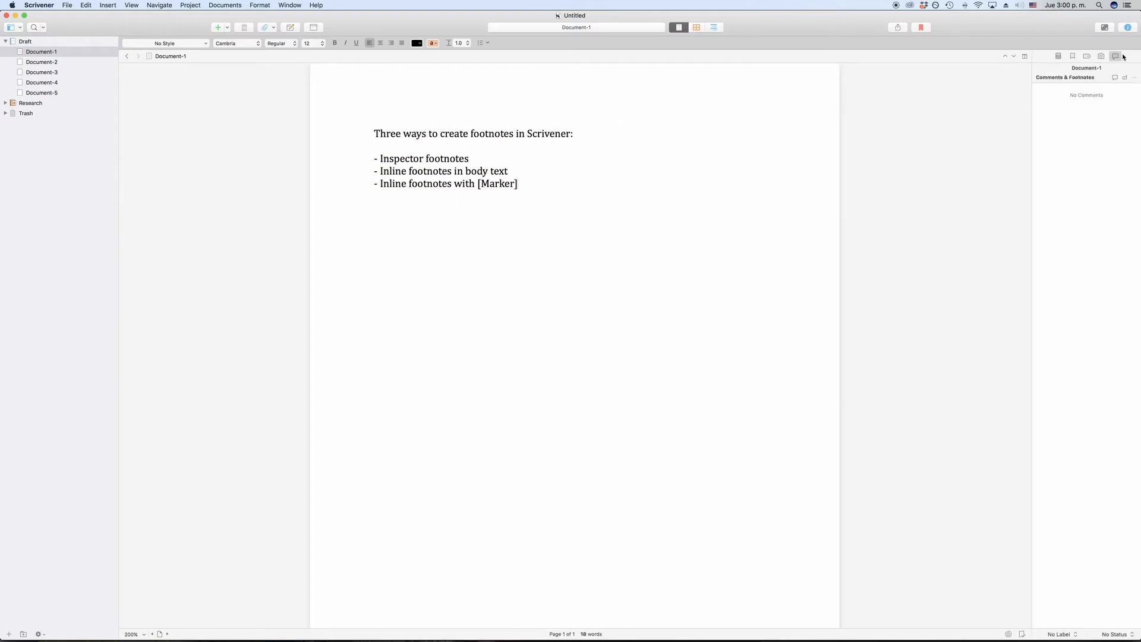
mouse_move(1117, 57)
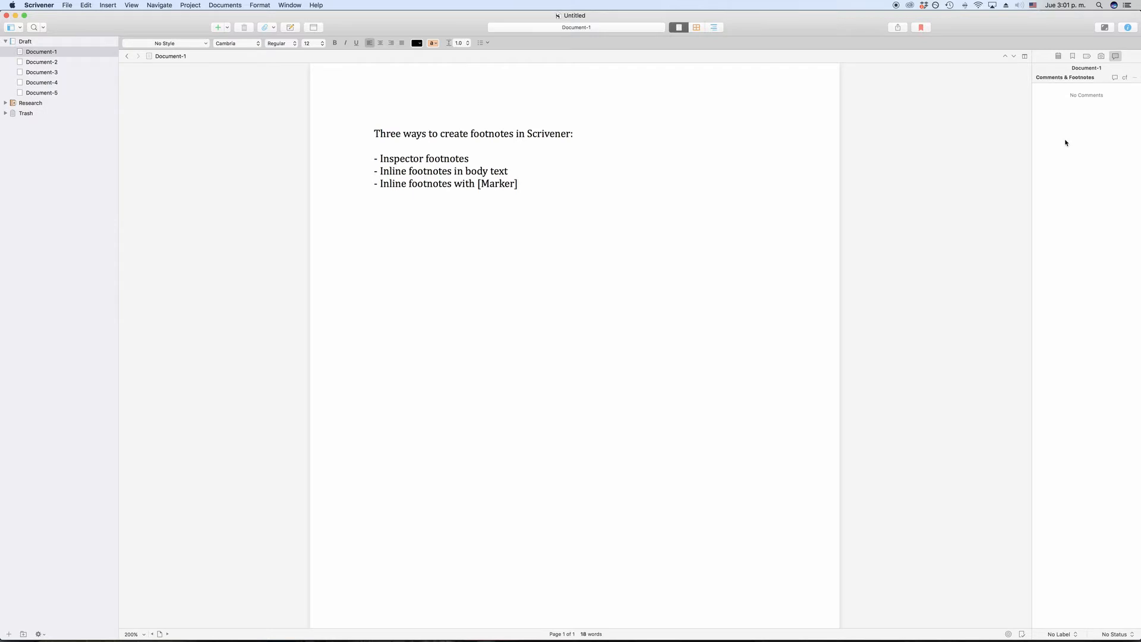
Step: Link 'Inspector footnotes' to a new footnote reading 'This will become the footnote.'
left_click_drag(407, 159, 470, 158)
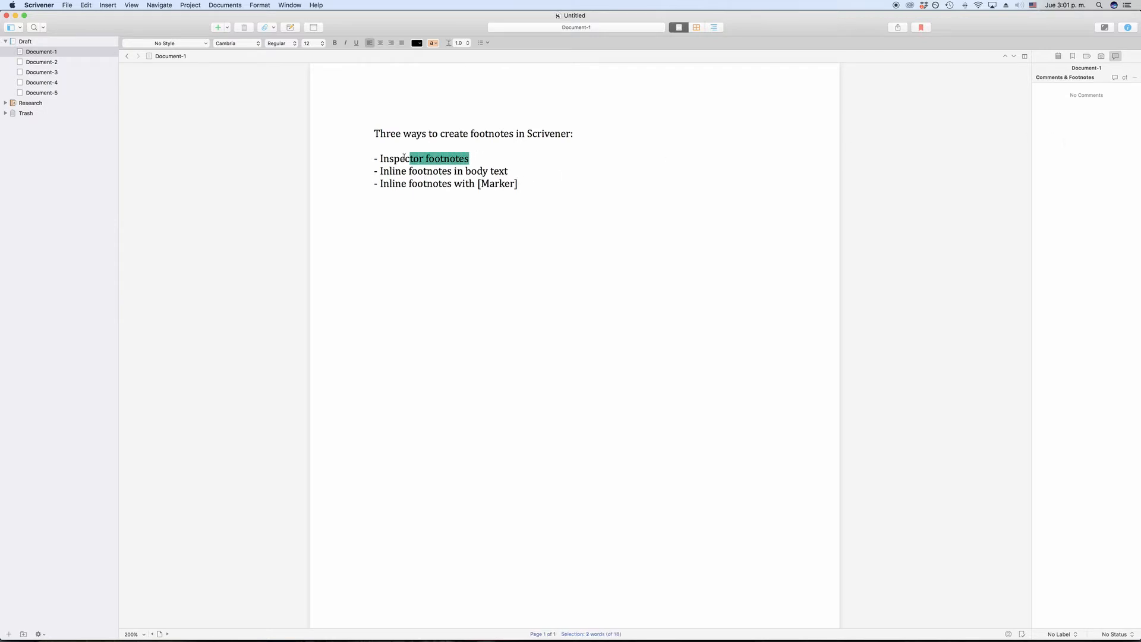
double_click(391, 158)
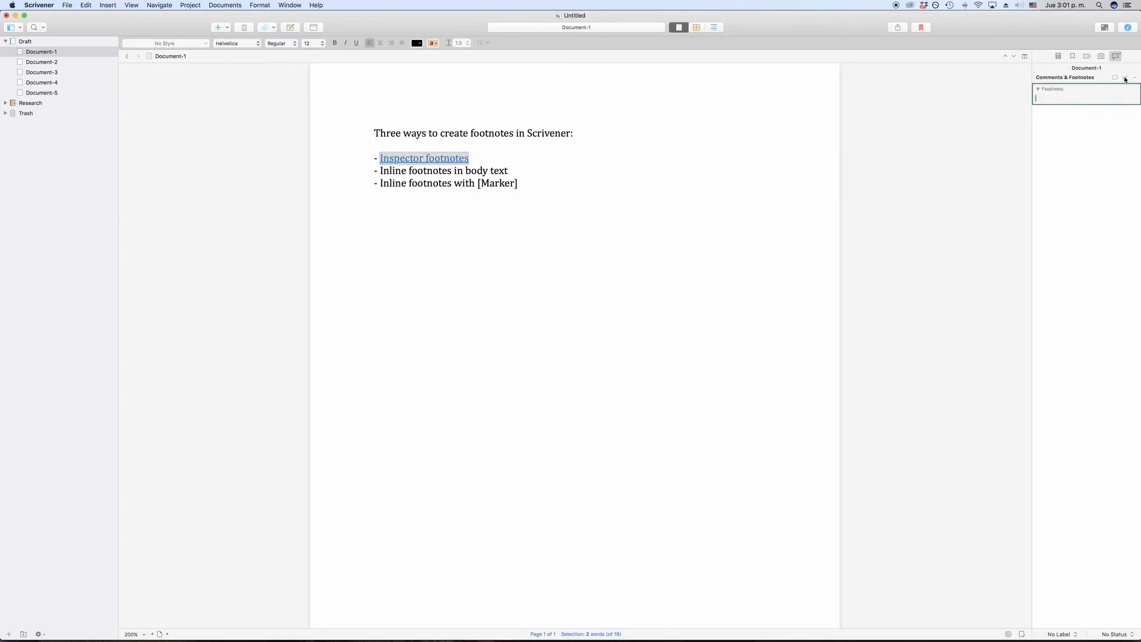
type("T")
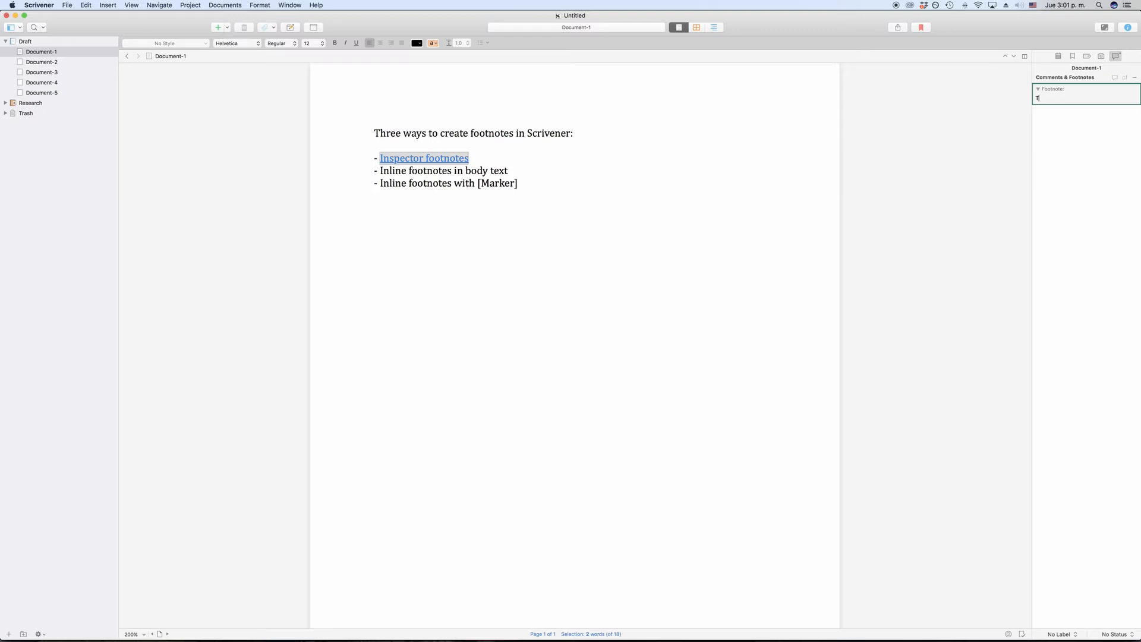
type("his will become the footnote.")
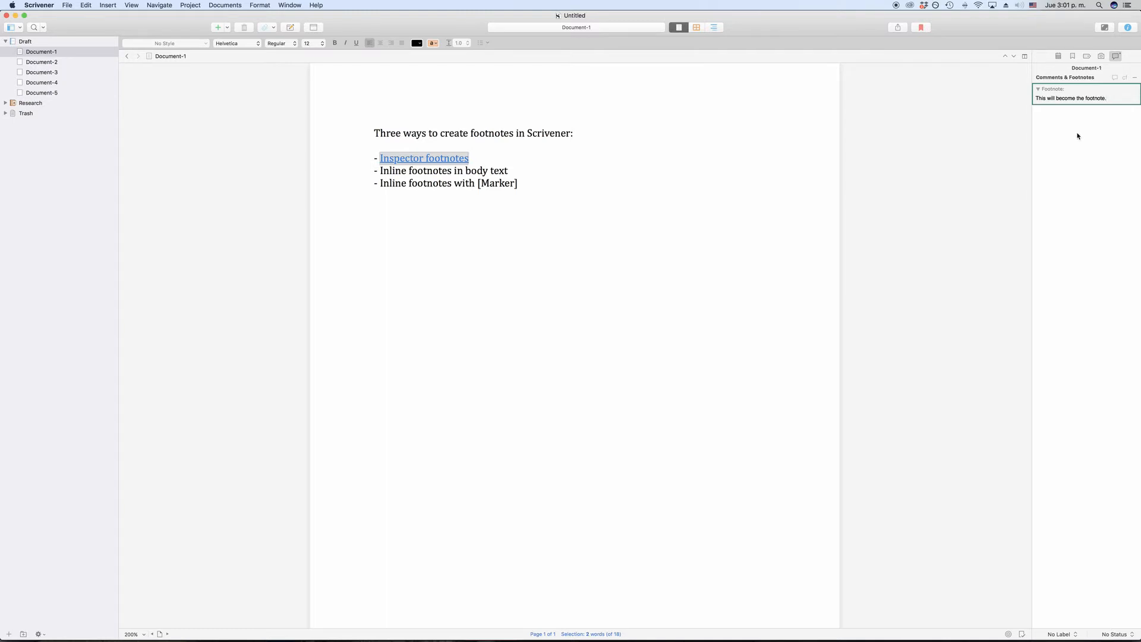
left_click(1107, 98)
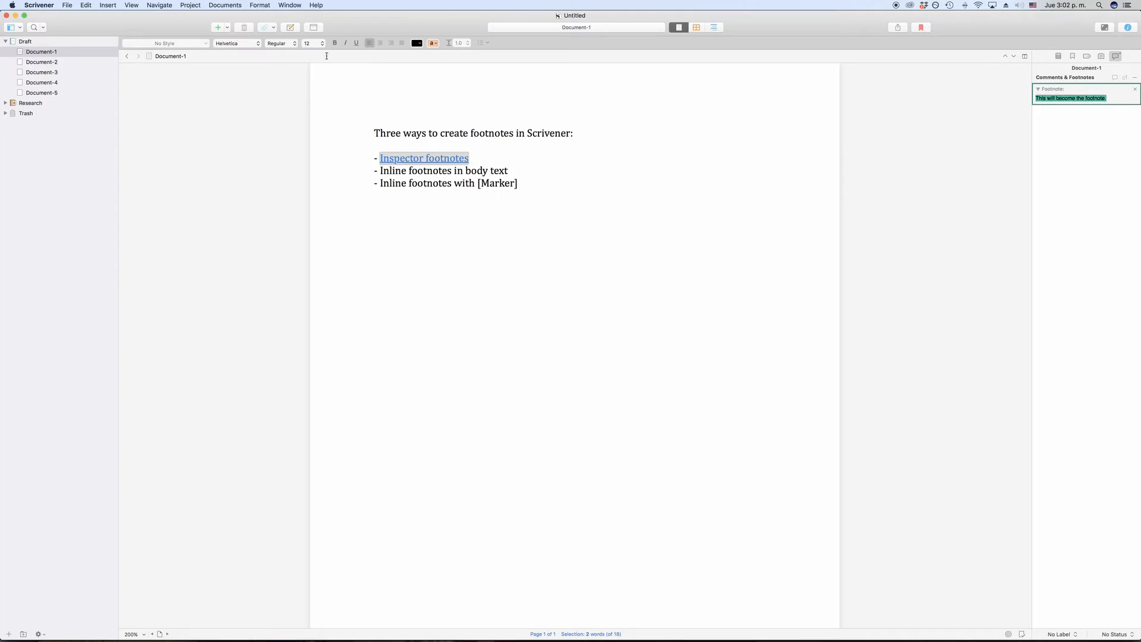
Step: Set the footnote text to 14-point size
left_click(321, 43)
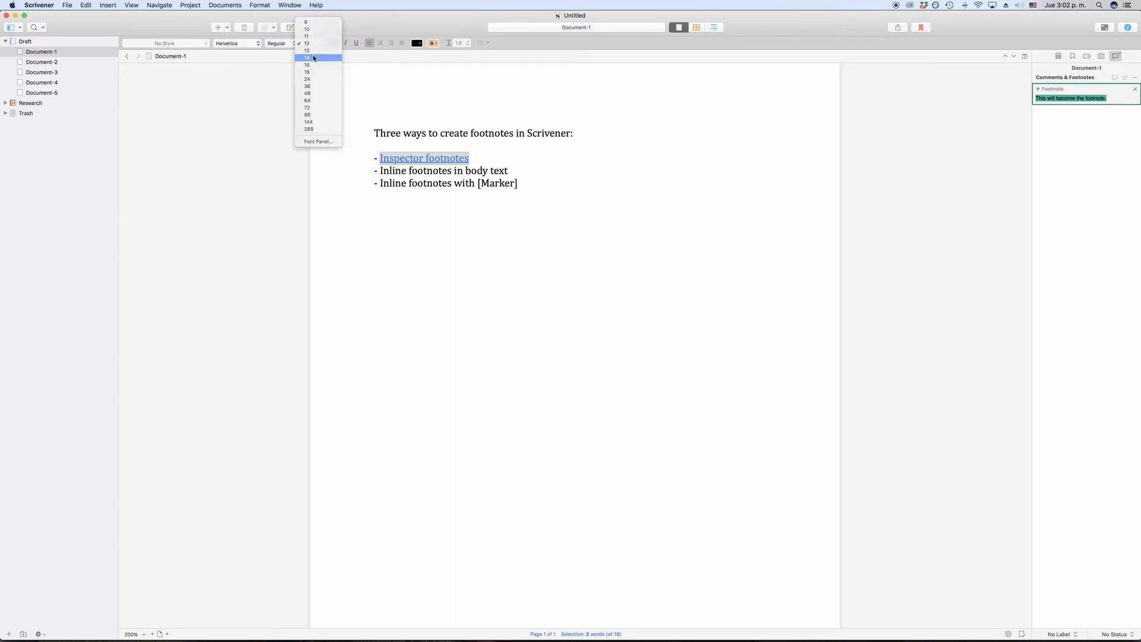
left_click(306, 57)
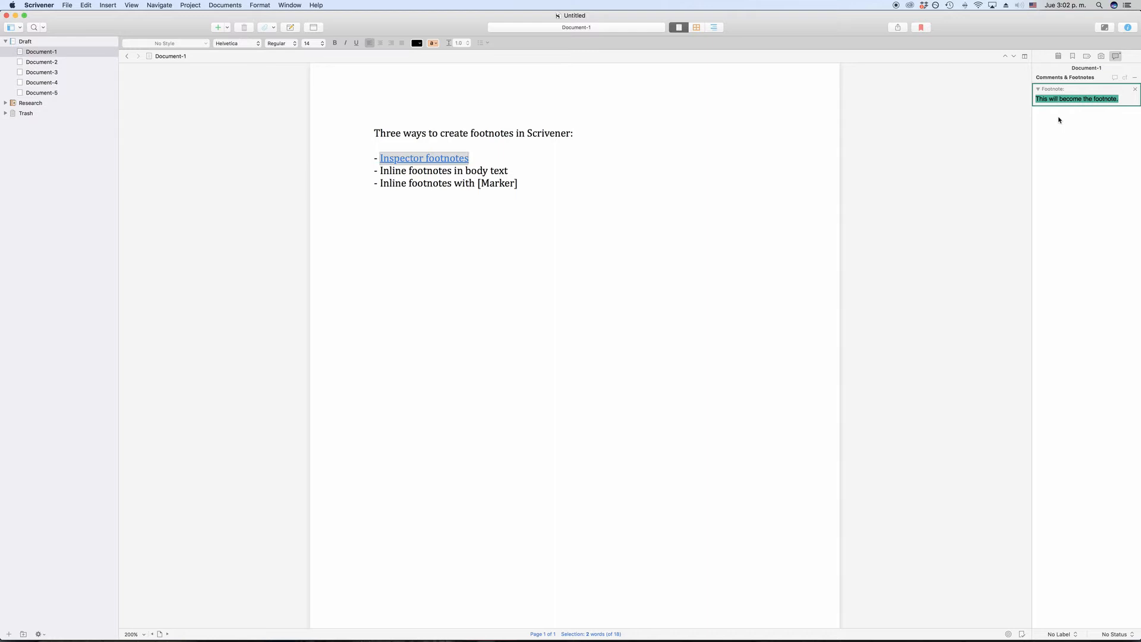
mouse_move(1065, 123)
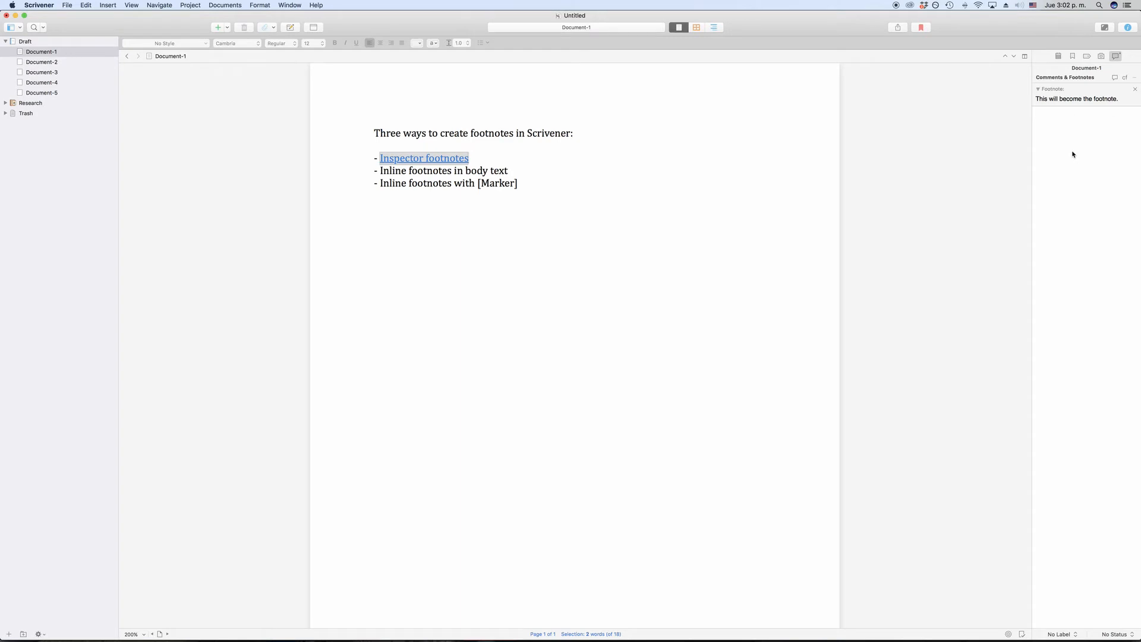
right_click(1076, 99)
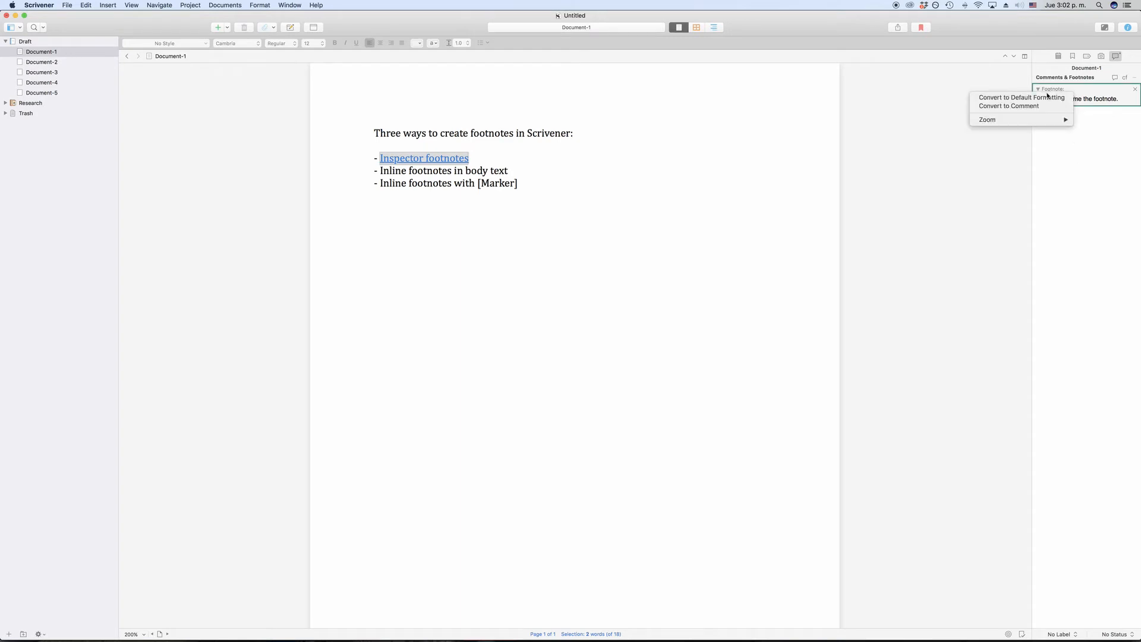
mouse_move(1019, 105)
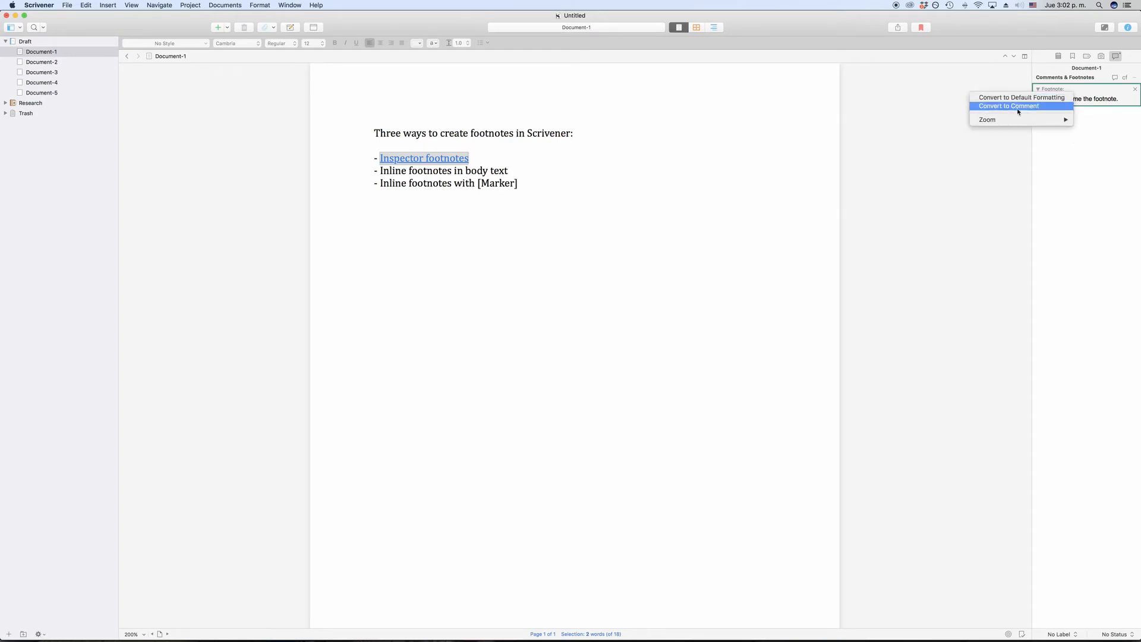
left_click(1008, 106)
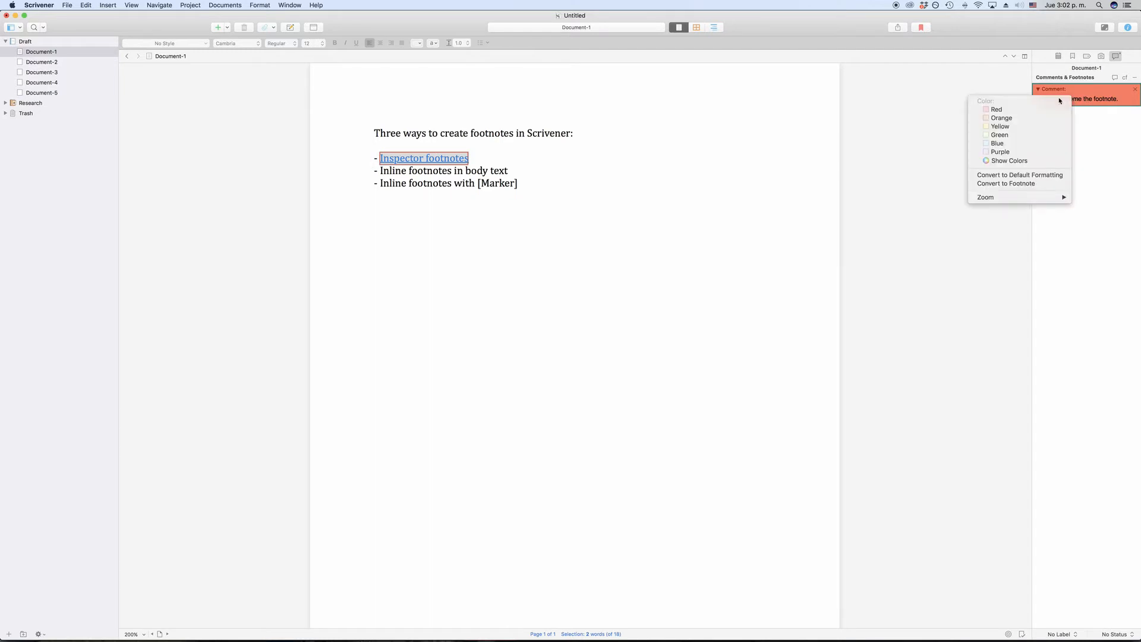
left_click(1006, 183)
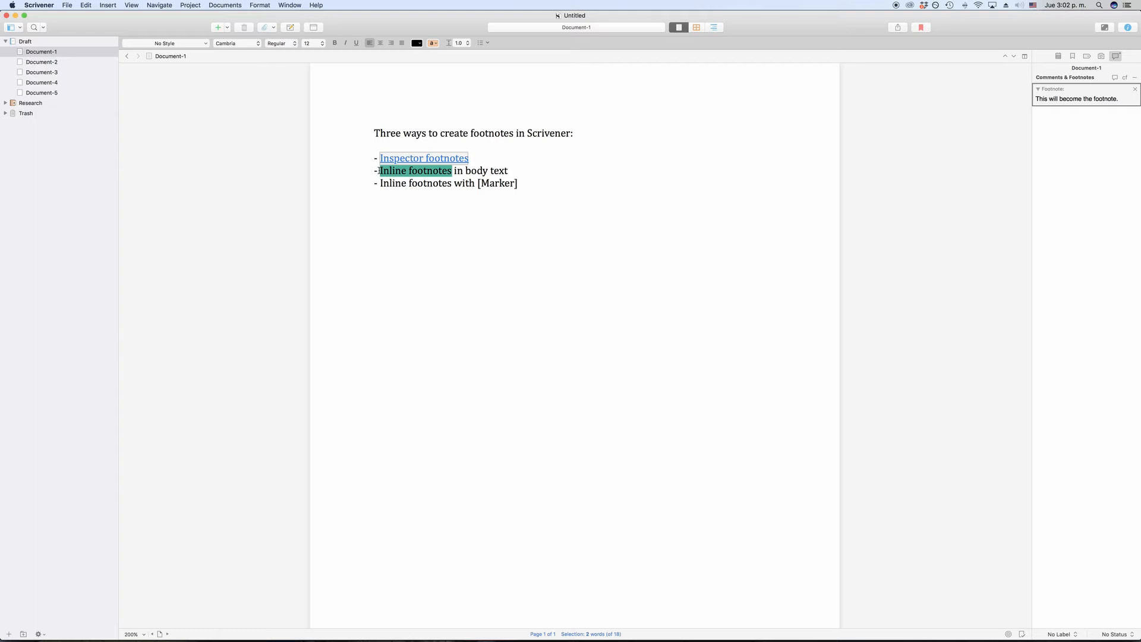
Step: Convert the words 'Inline footnotes' in the second bullet into an inline footnote
left_click(108, 4)
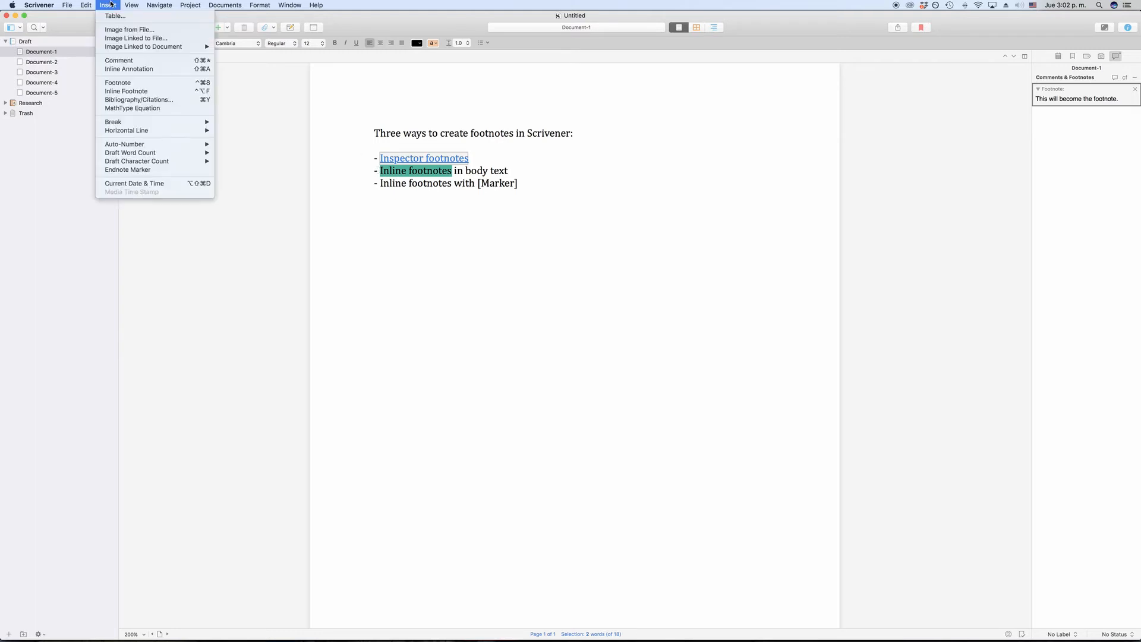
mouse_move(125, 92)
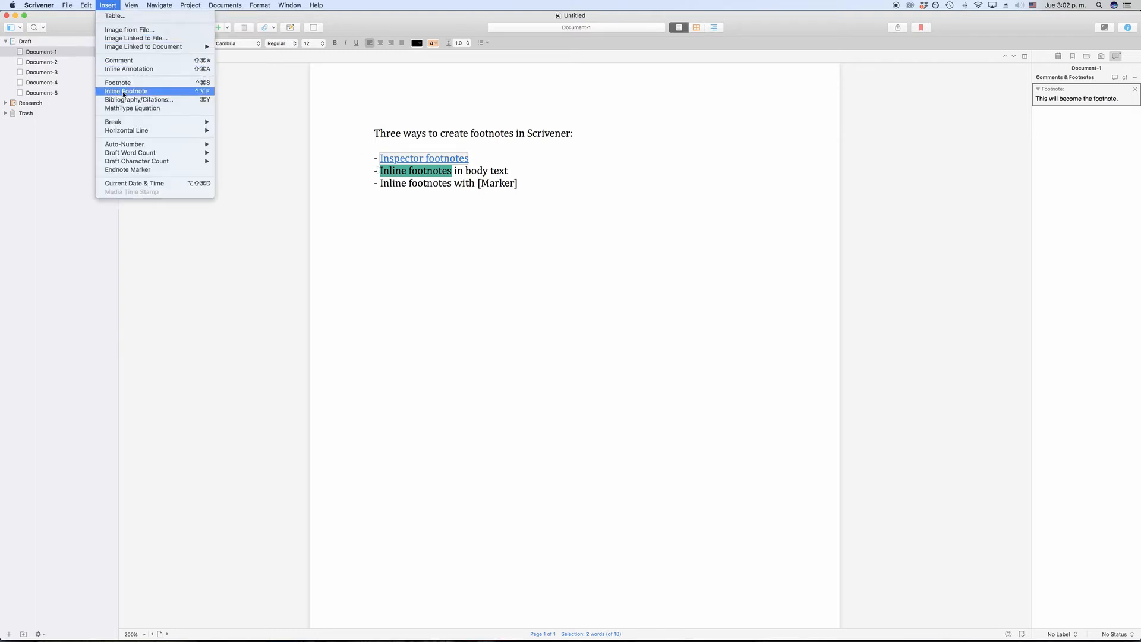
left_click(125, 92)
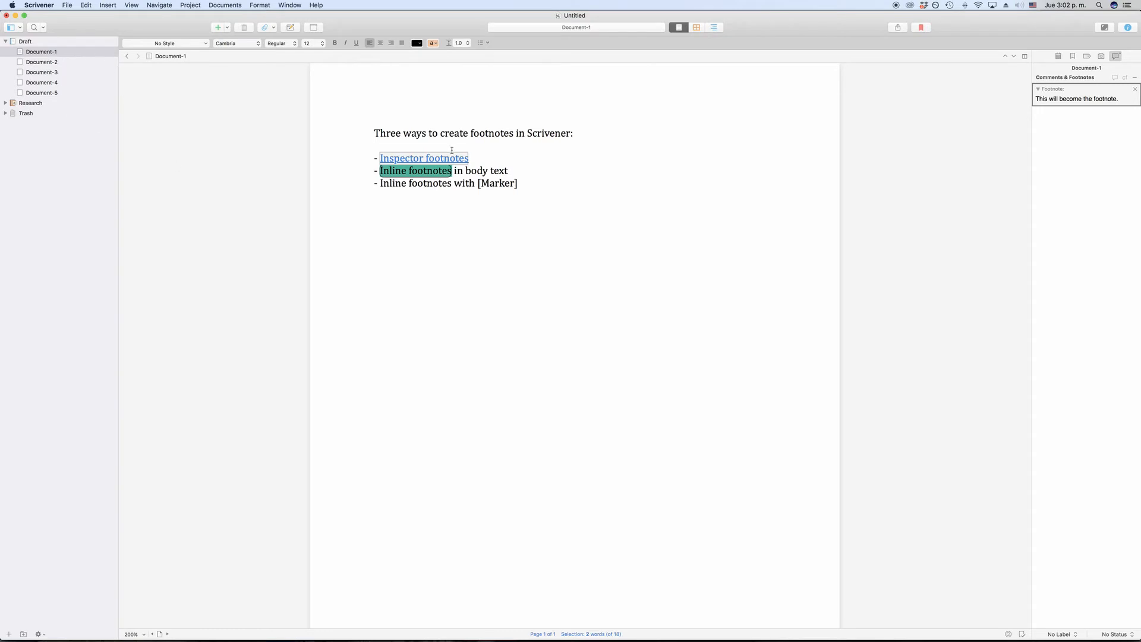
left_click(459, 170)
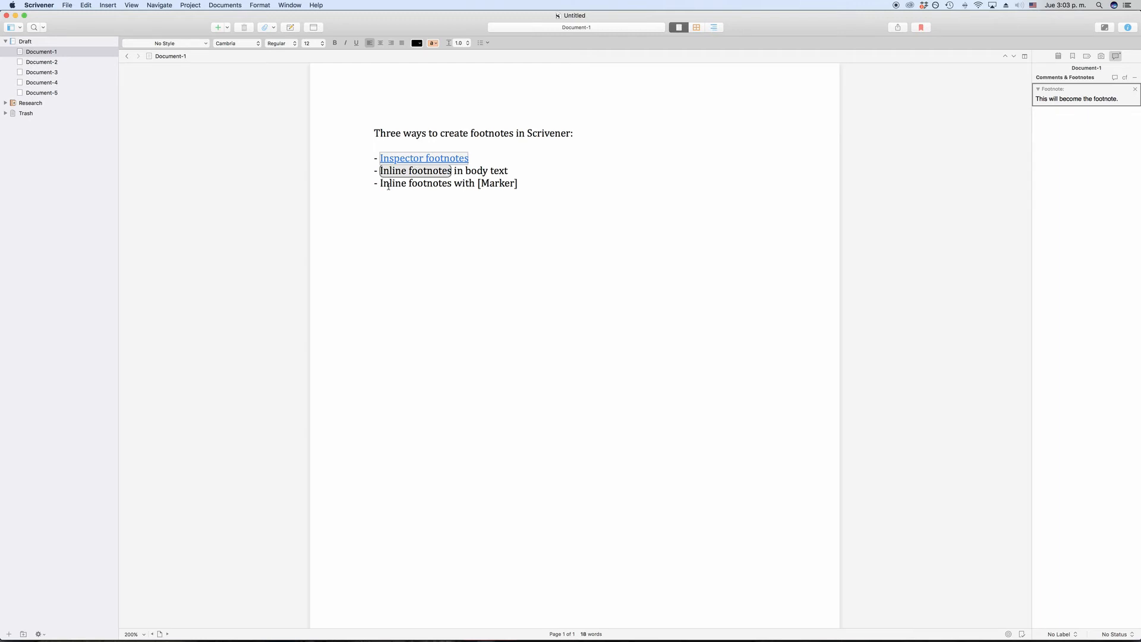
Step: Write a new line '[Marker] This will become the footnote.' beneath the list
double_click(498, 183)
type("[")
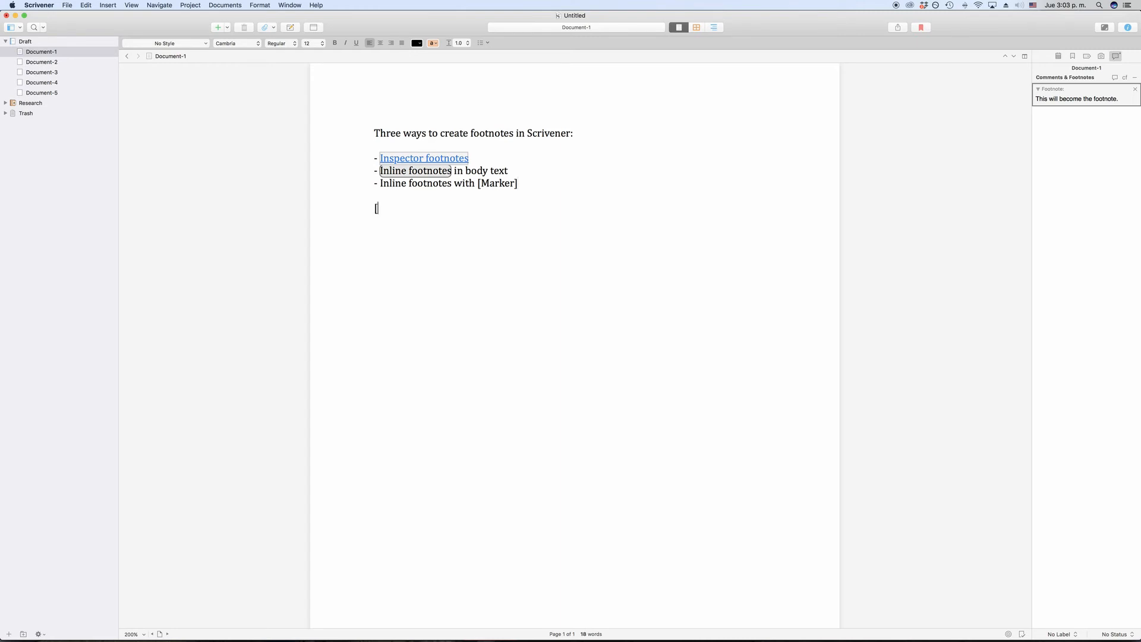
type("Marker]")
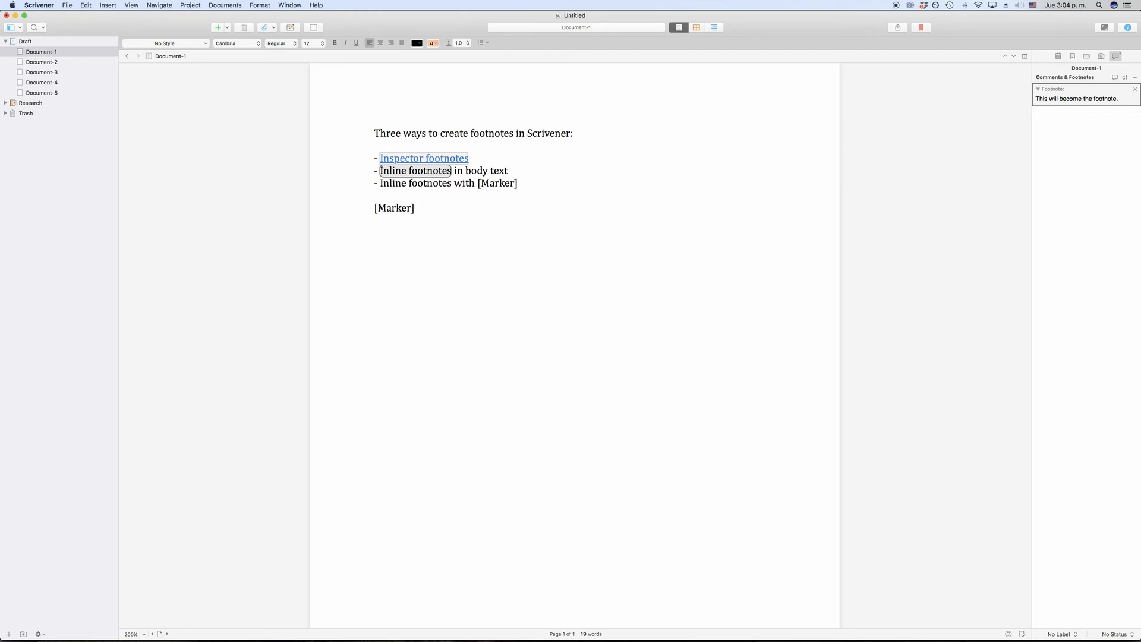
left_click(417, 208)
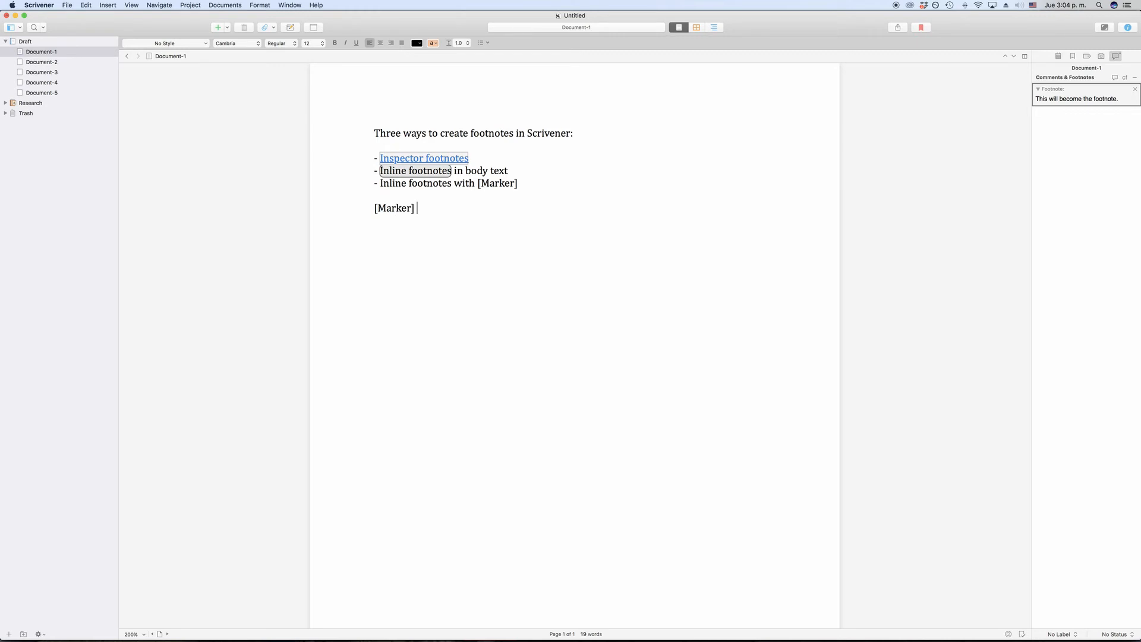
type("T")
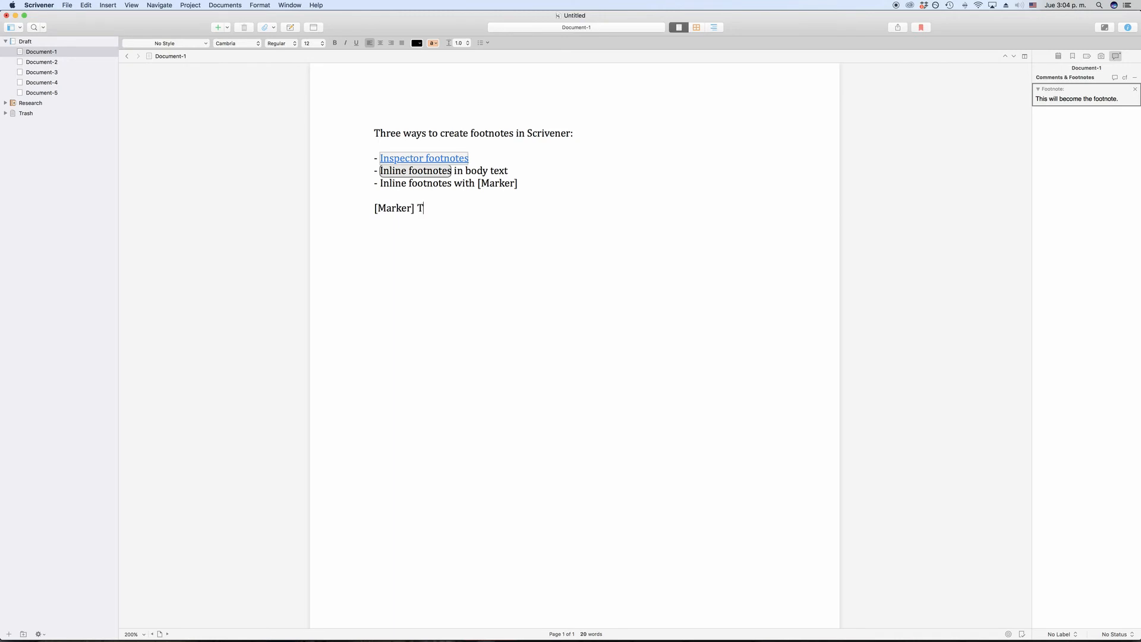
type("his will b")
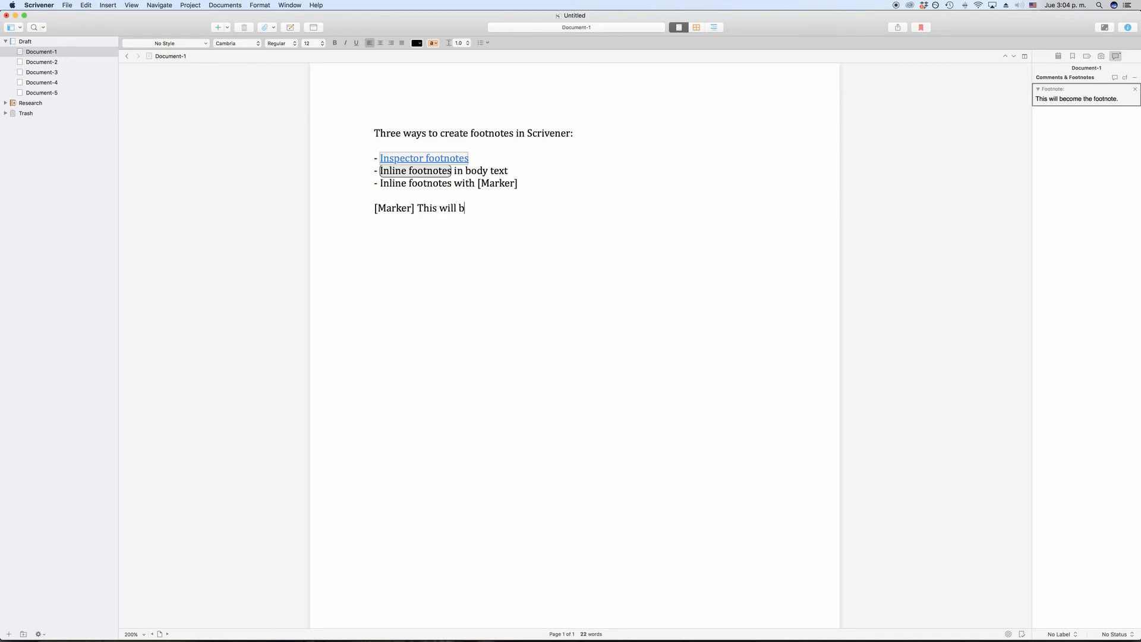
type("ecome the")
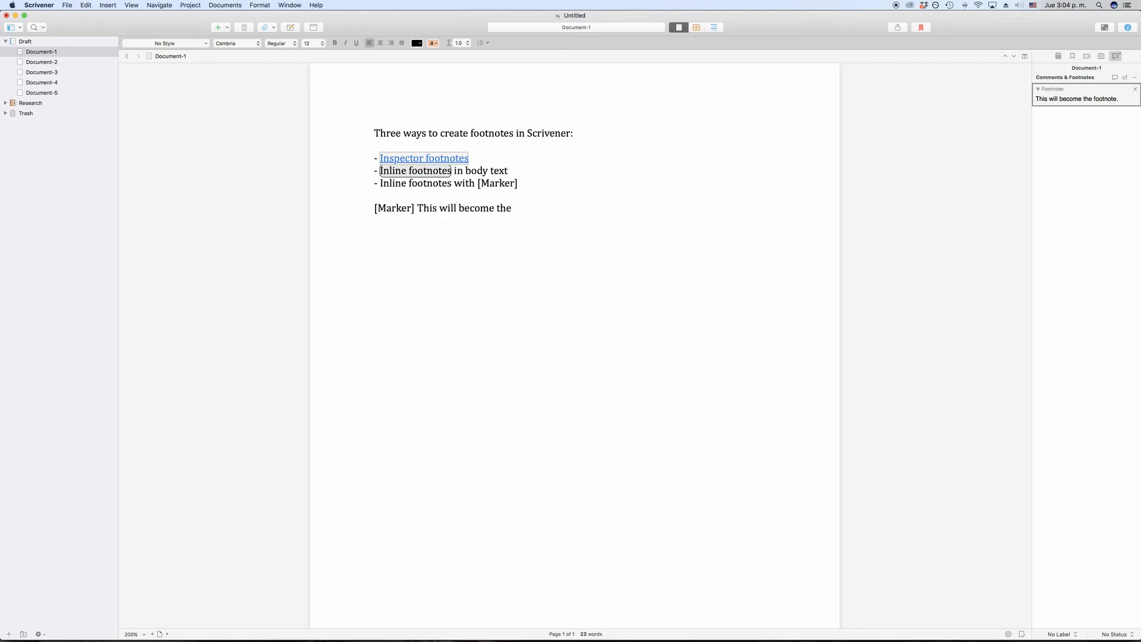
type("footnote.")
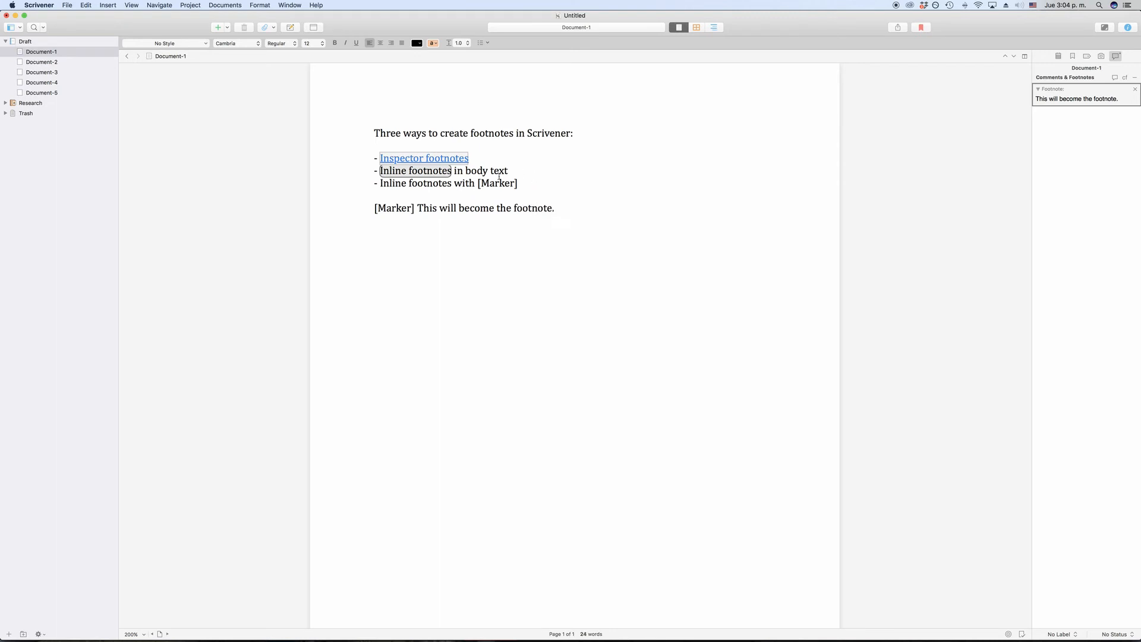
double_click(497, 183)
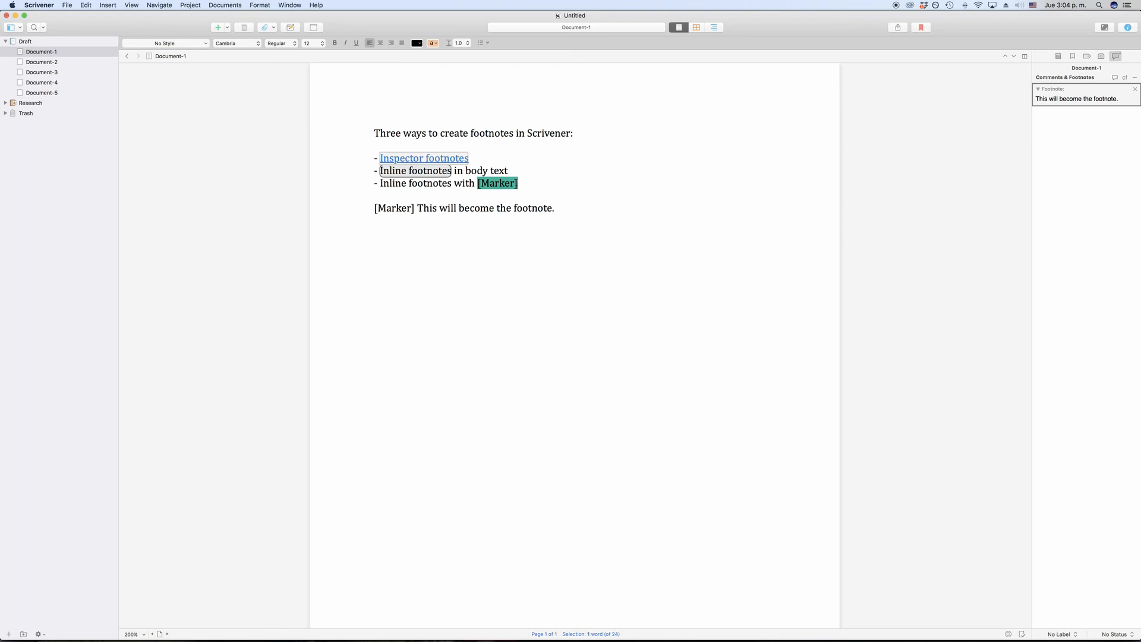
Step: Make [Marker] in the third bullet an inline footnote
left_click(107, 5)
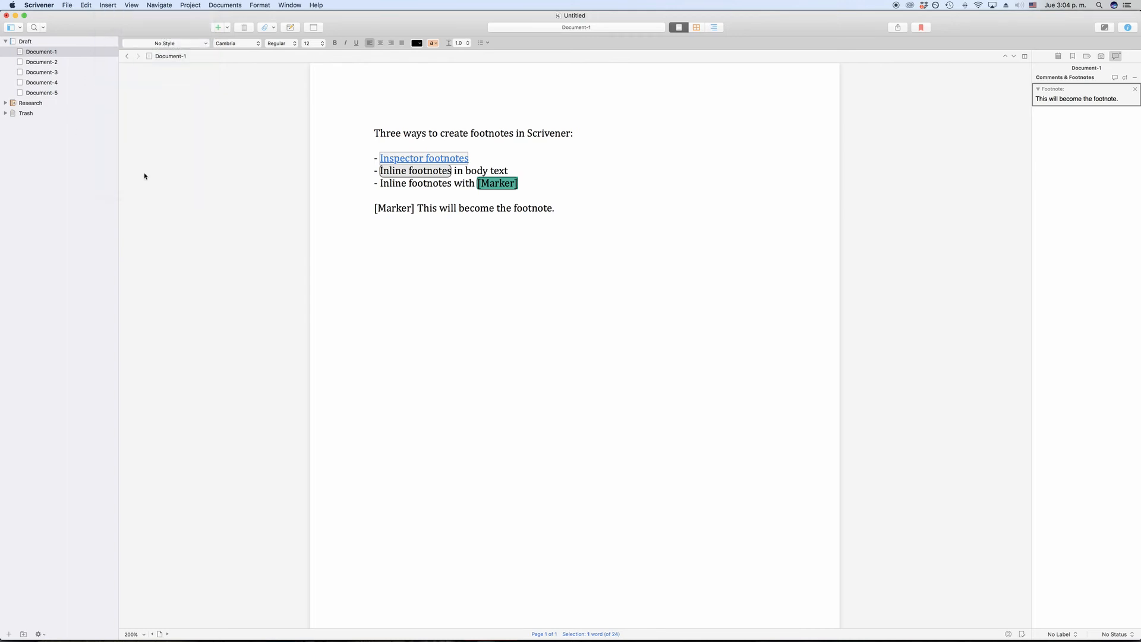
left_click(497, 183)
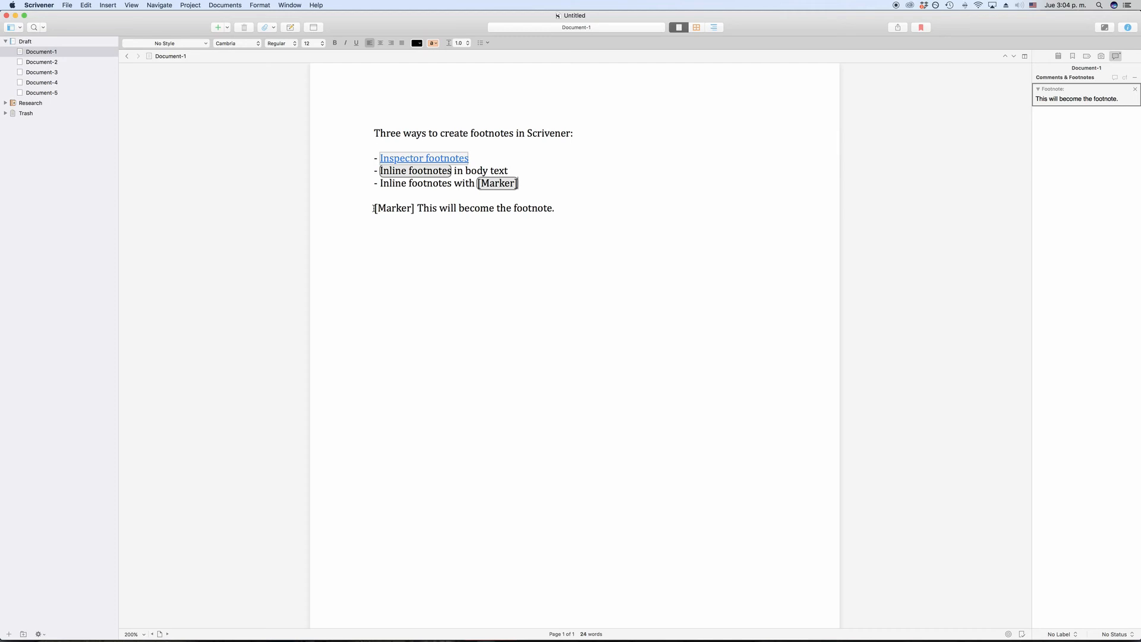
triple_click(464, 208)
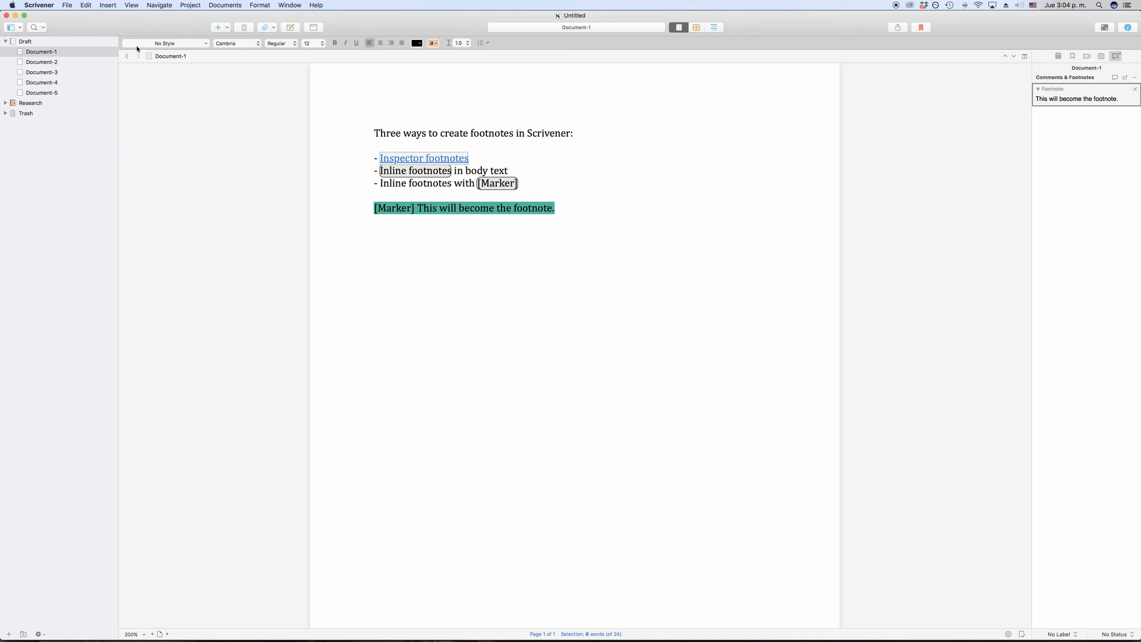
Step: Make the whole last [Marker] line an inline footnote and check the result
left_click(107, 5)
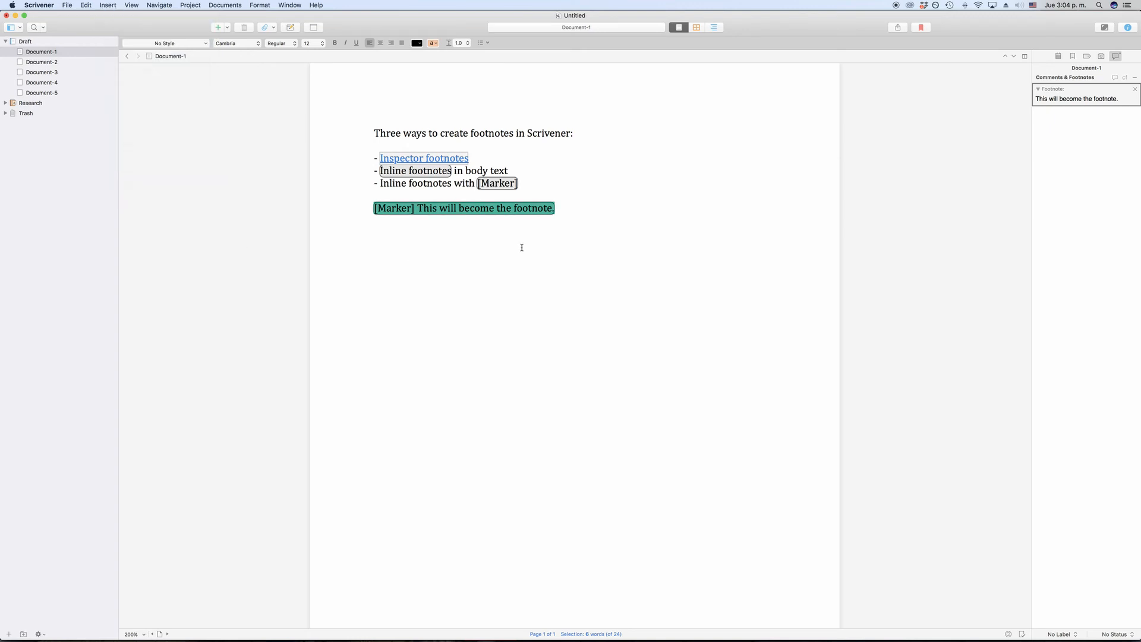
left_click(570, 216)
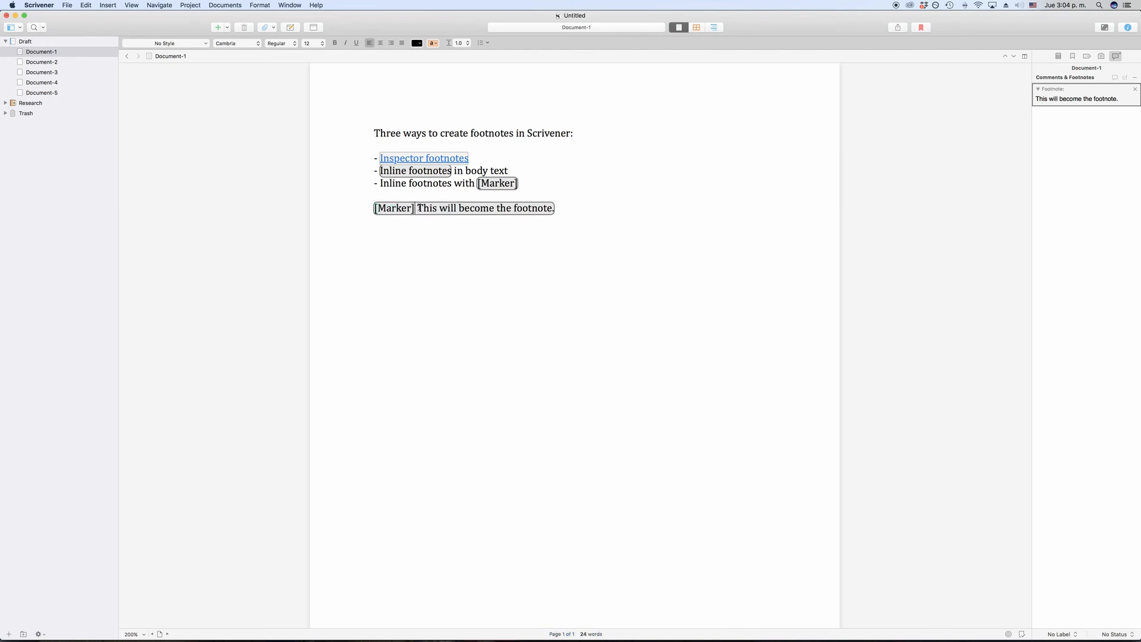
left_click_drag(418, 208, 553, 208)
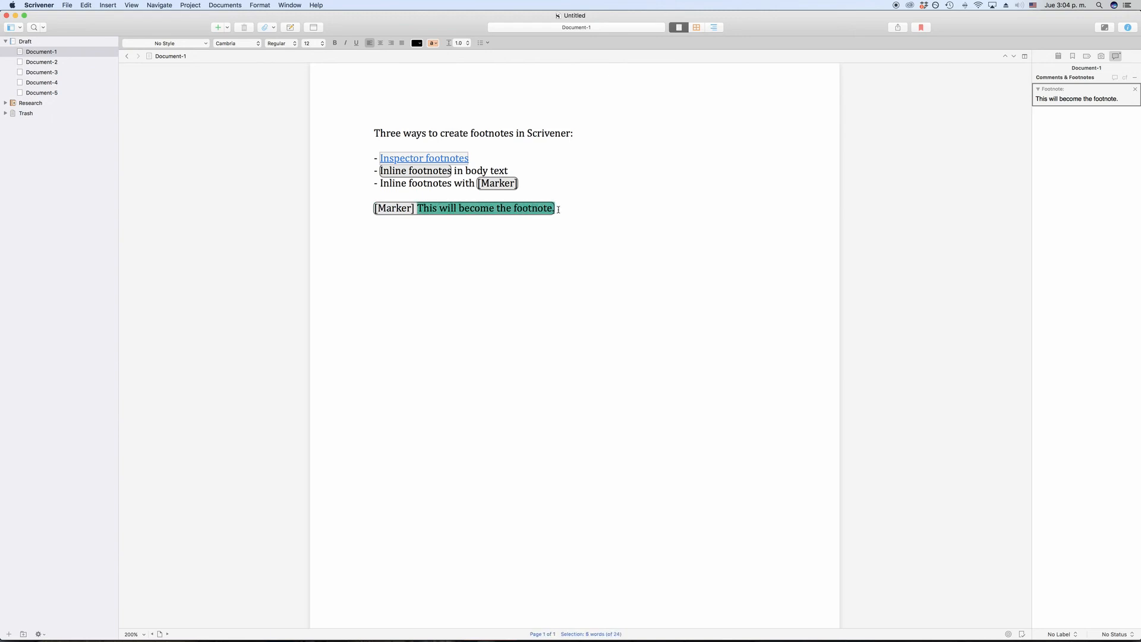
left_click(565, 209)
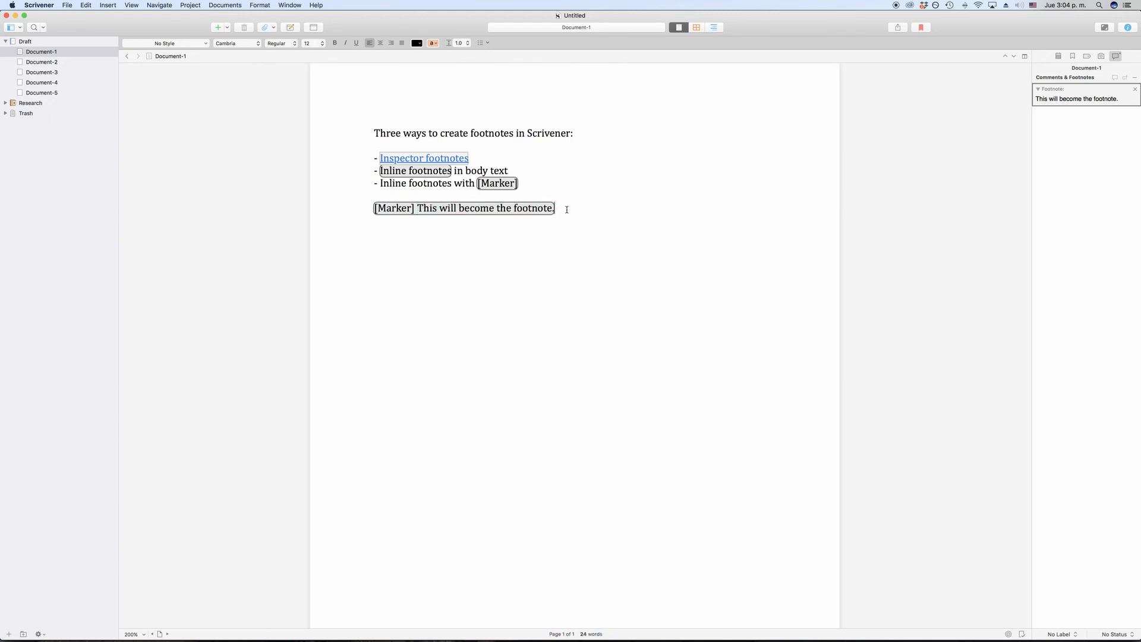